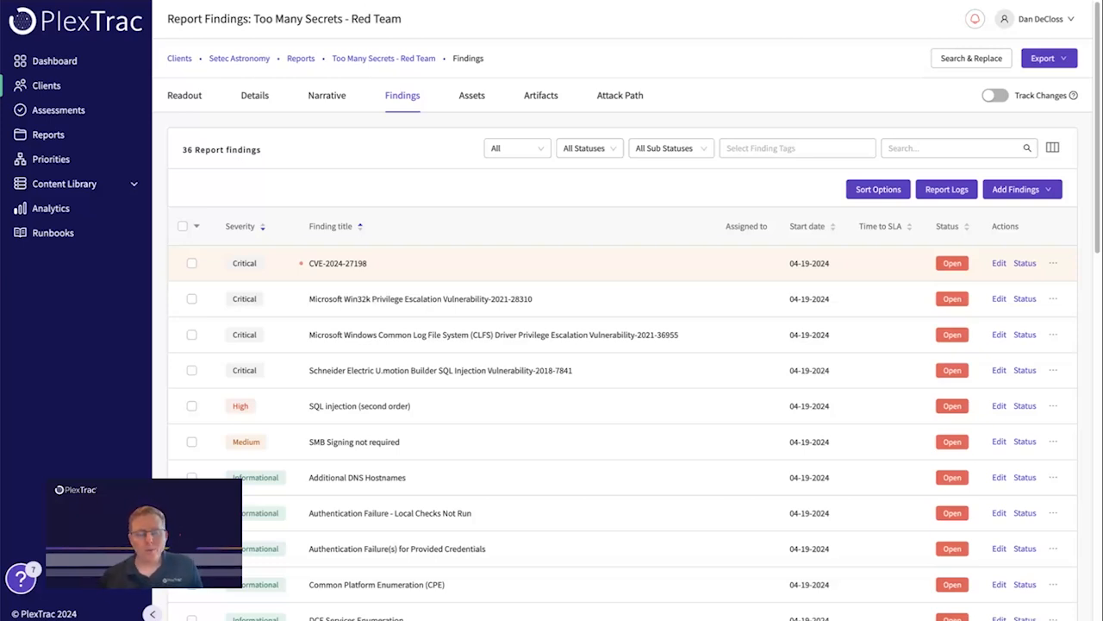
mouse_move(196, 129)
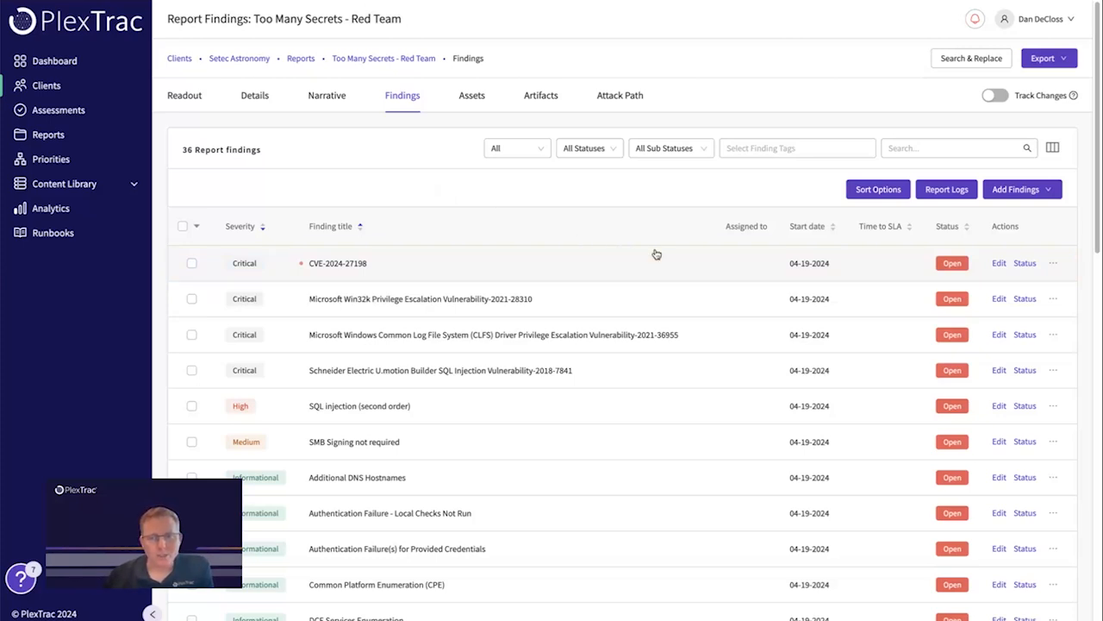
mouse_move(524, 252)
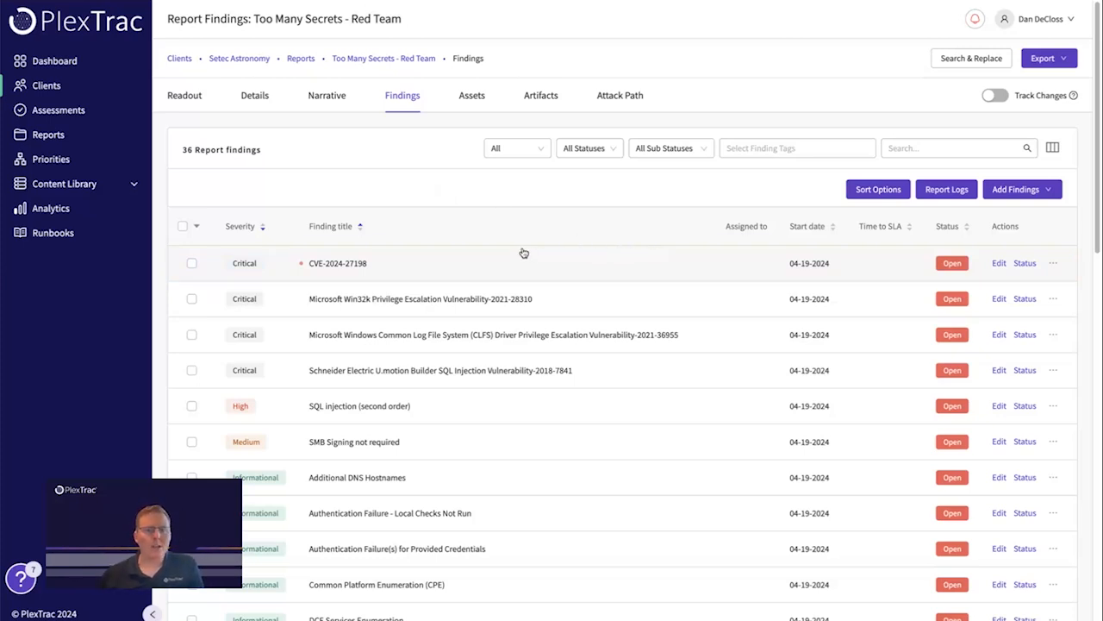
mouse_move(486, 224)
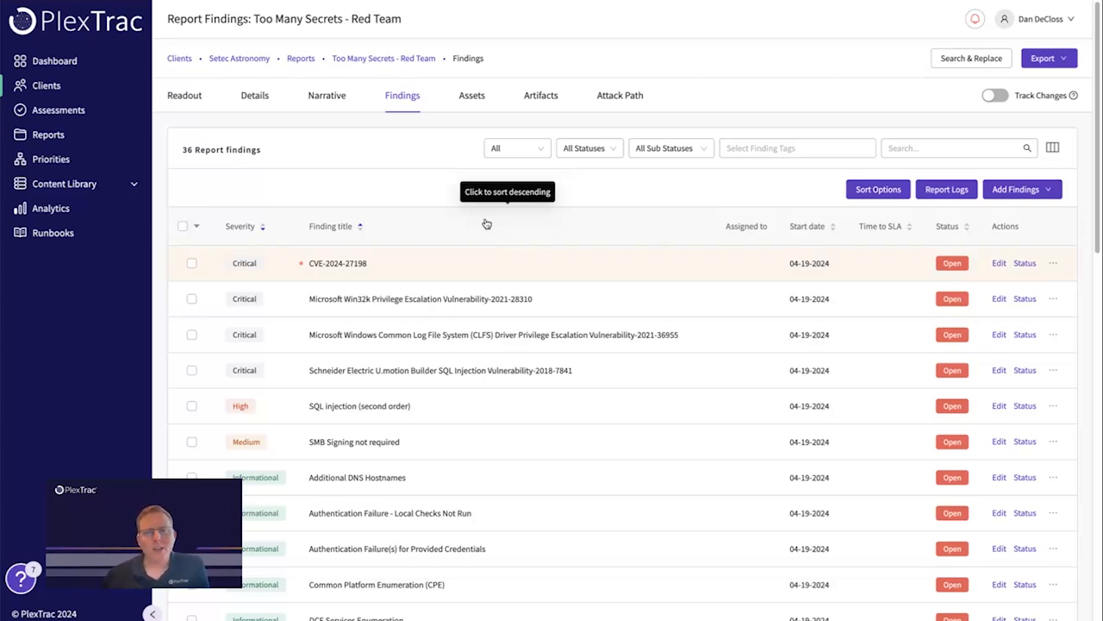
mouse_move(998, 265)
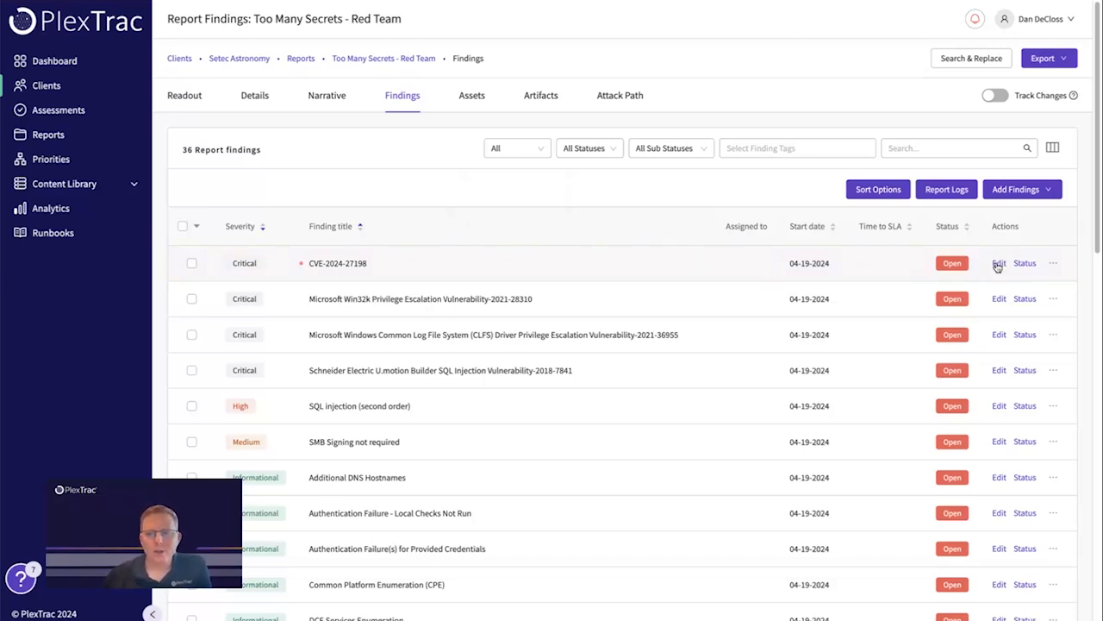
Insert an AI-suggested description of the TeamCity authentication bypass into the CVE-2024-27198 finding
click(999, 262)
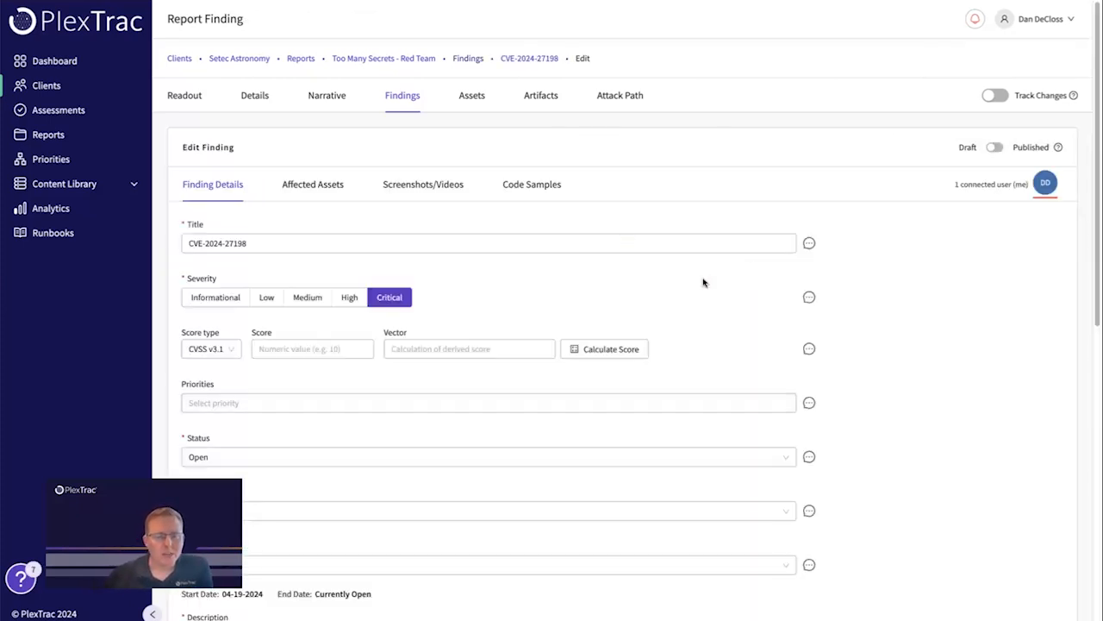
scroll(down, 3)
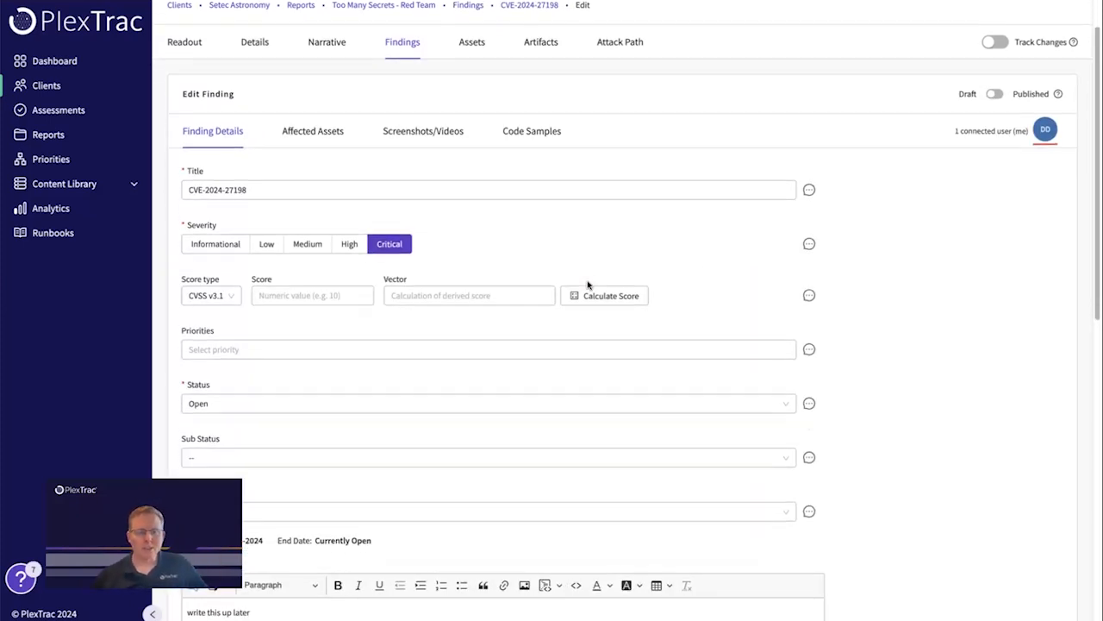
scroll(down, 3)
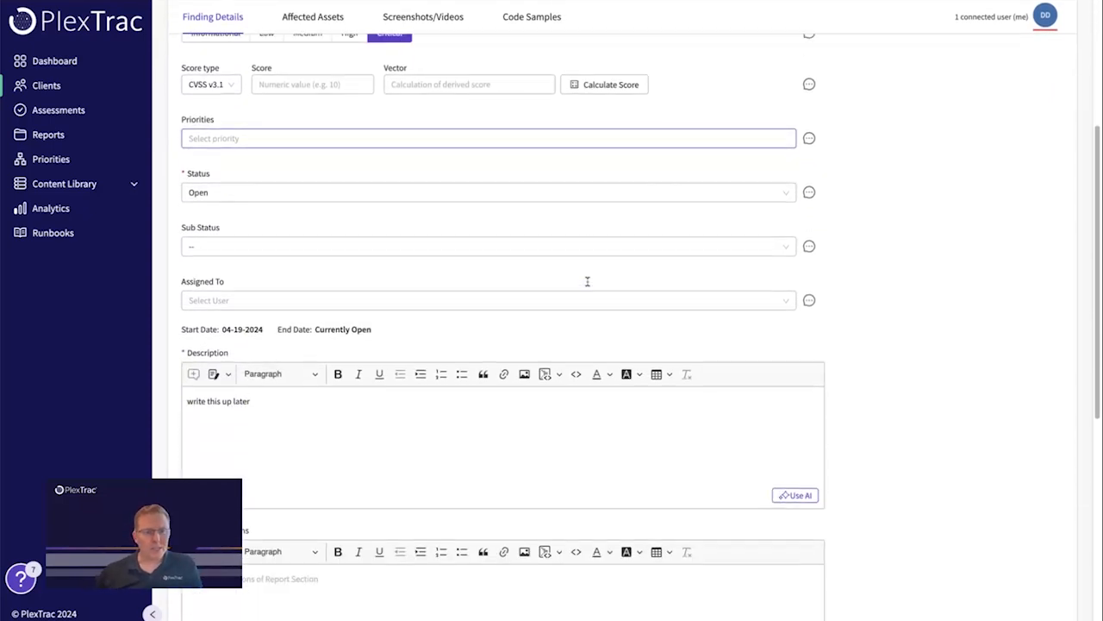
scroll(down, 3)
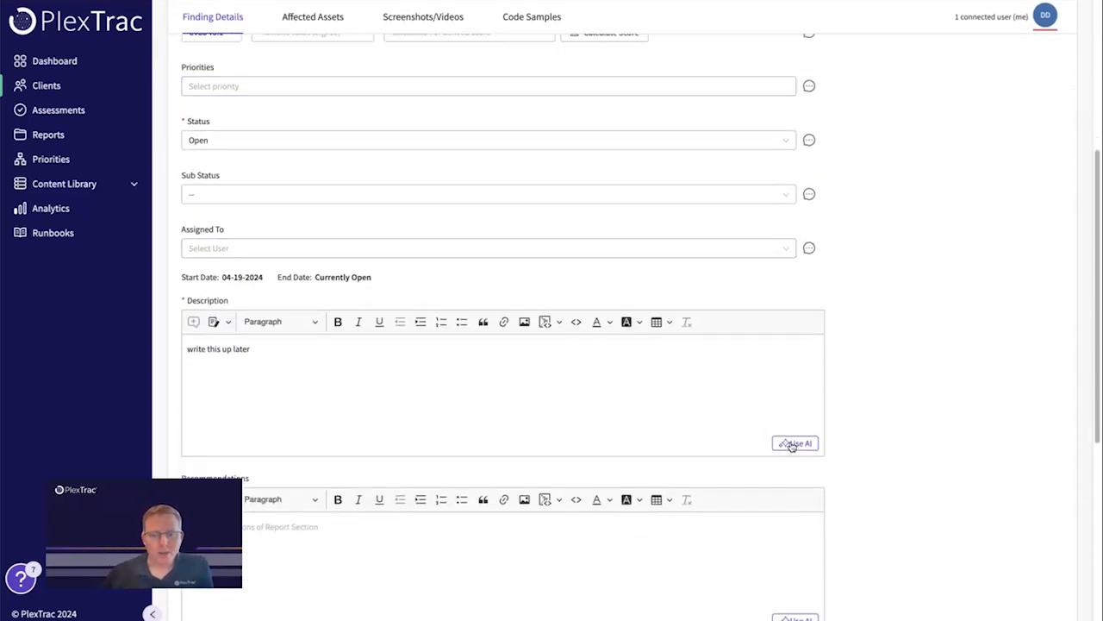
click(795, 443)
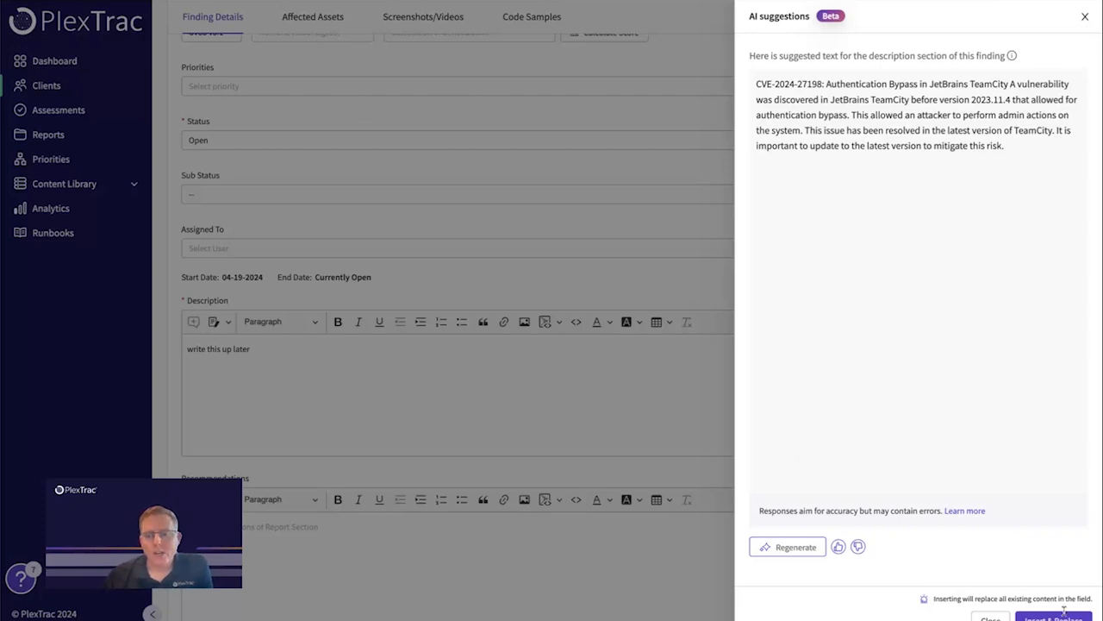
click(1043, 617)
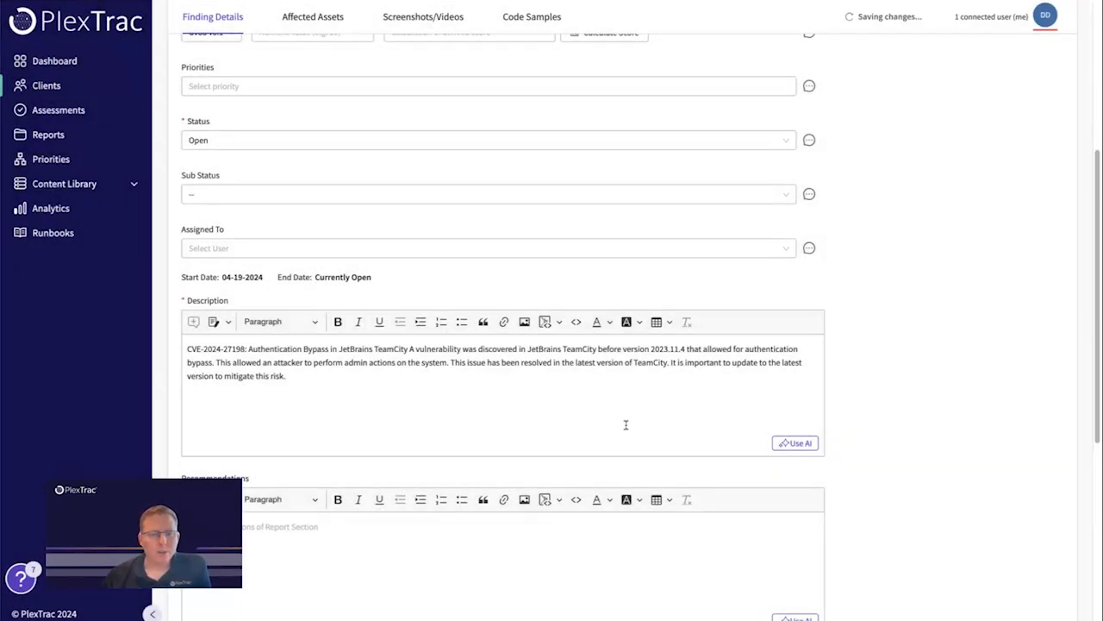
scroll(down, 3)
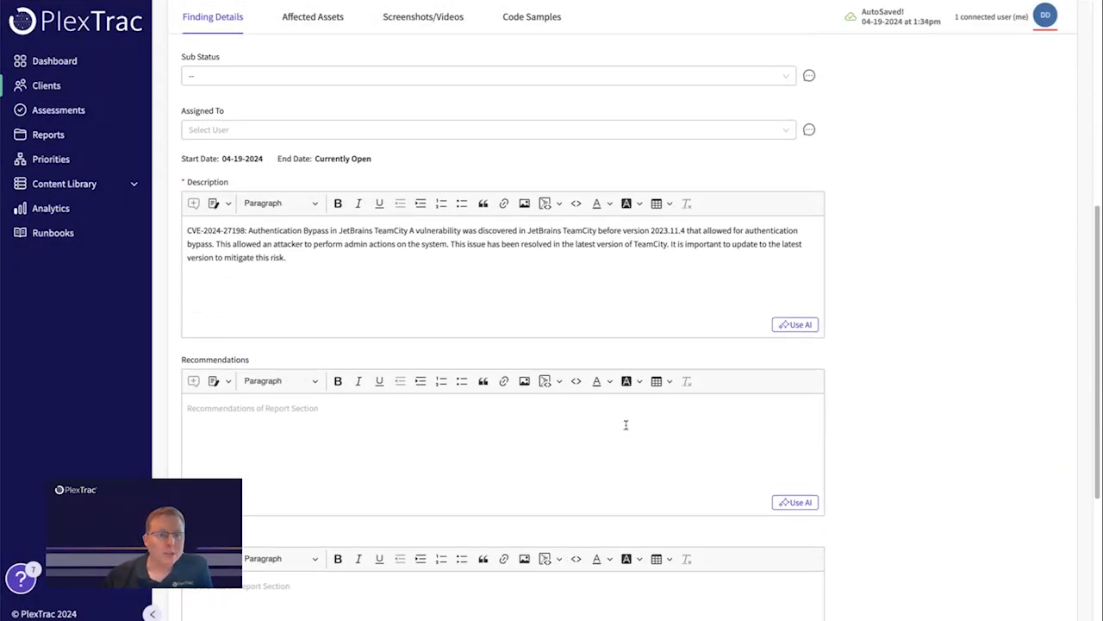
scroll(down, 3)
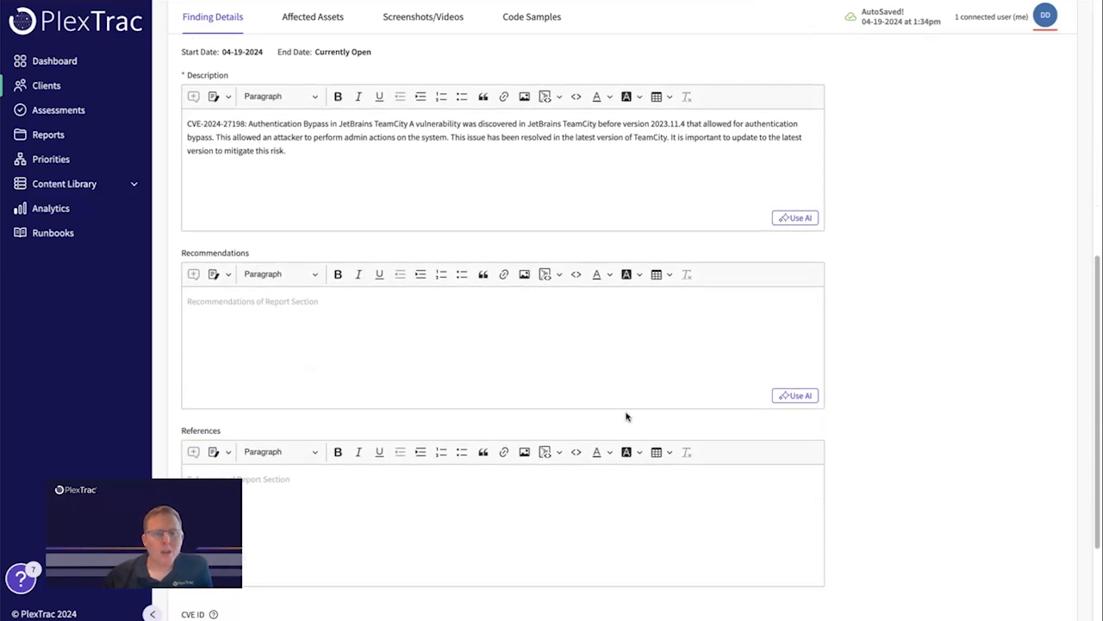
Insert AI-suggested recommendations into the CVE-2024-27198 finding's Recommendations field
click(795, 395)
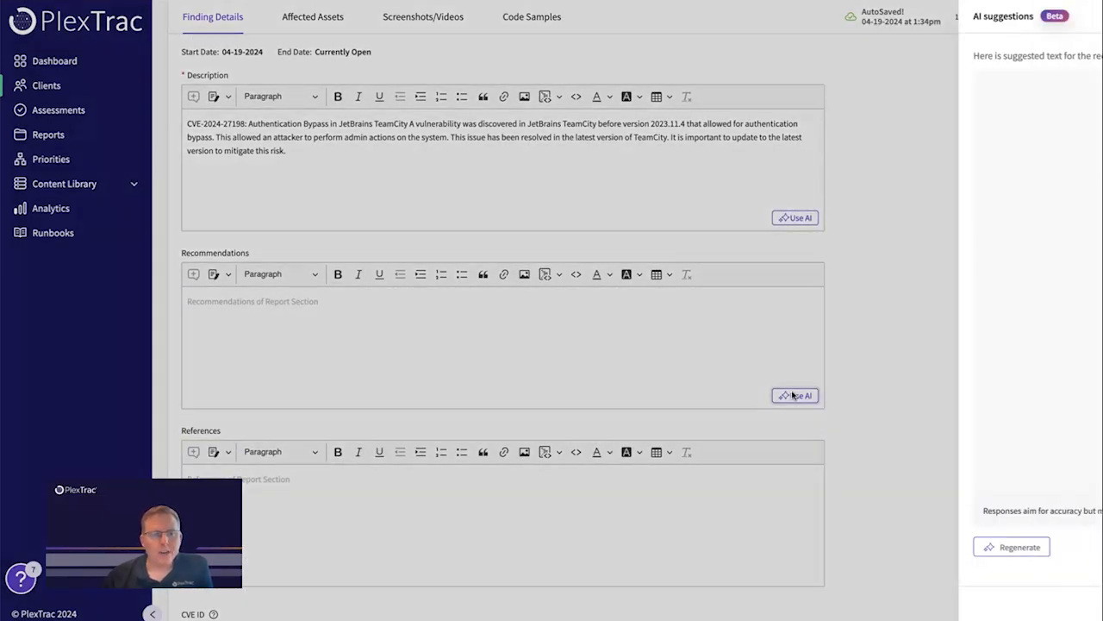
click(797, 394)
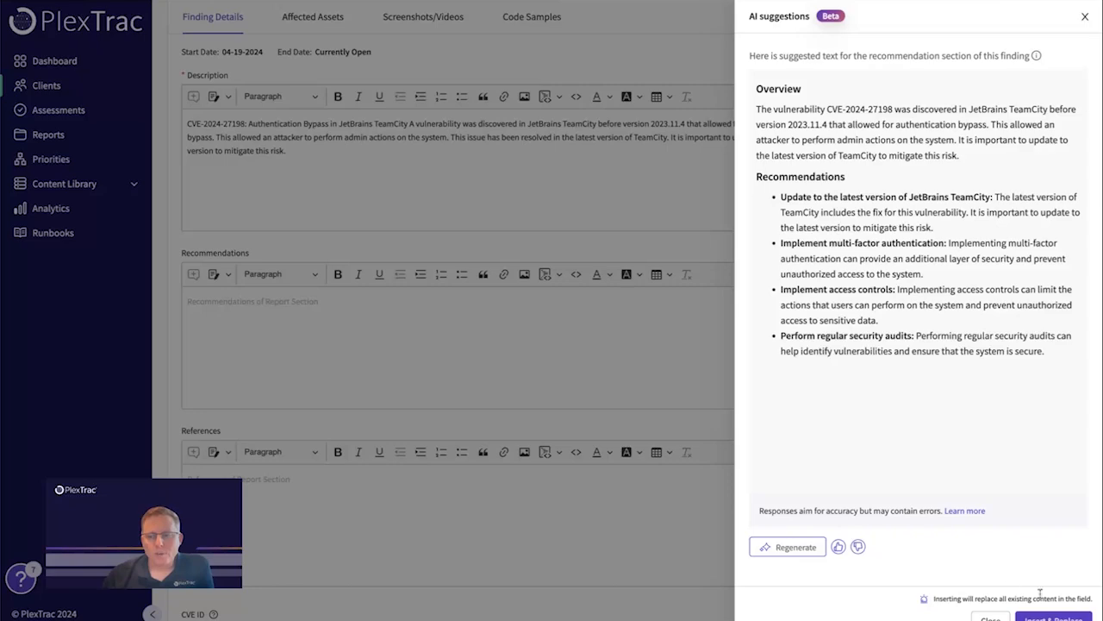
click(1034, 618)
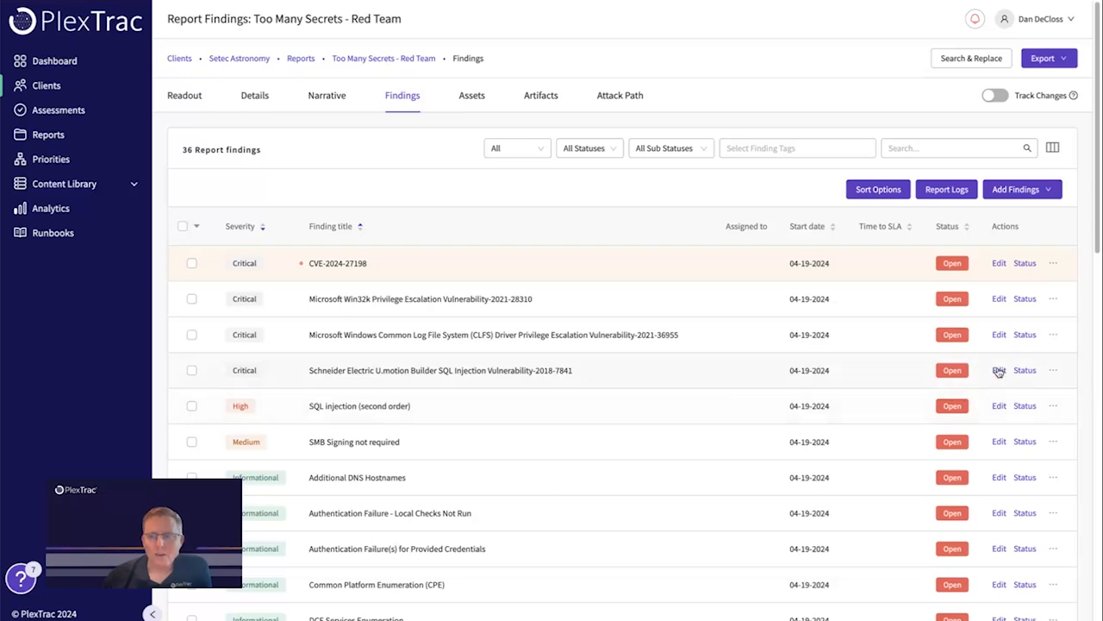
Replace the Schneider Electric U.motion Builder SQL injection finding's description with AI text, then return to Findings
click(996, 369)
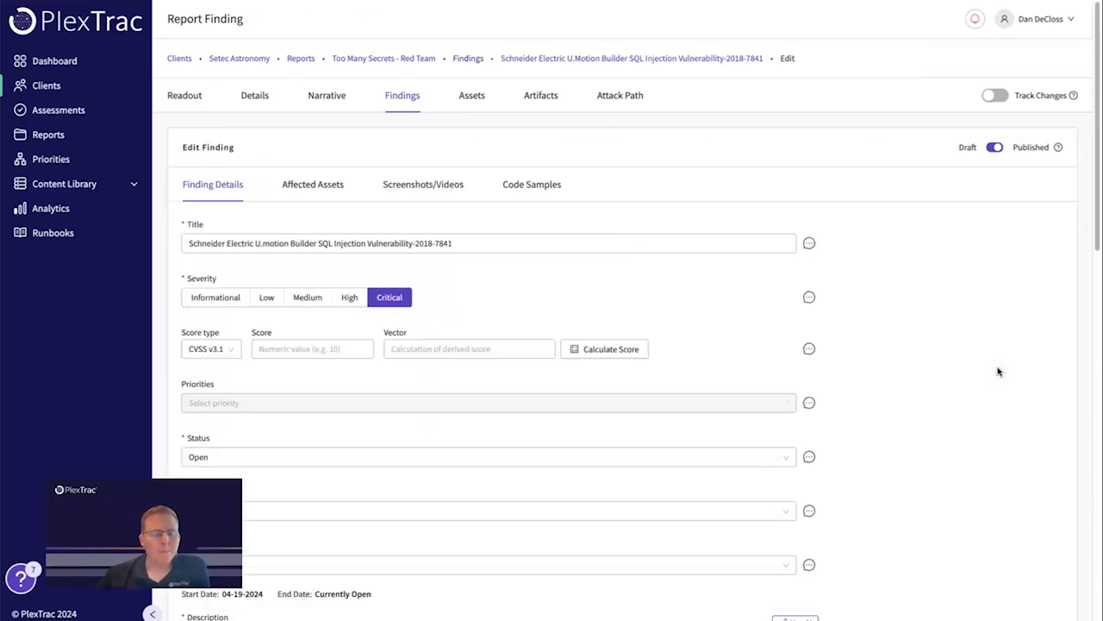
scroll(down, 3)
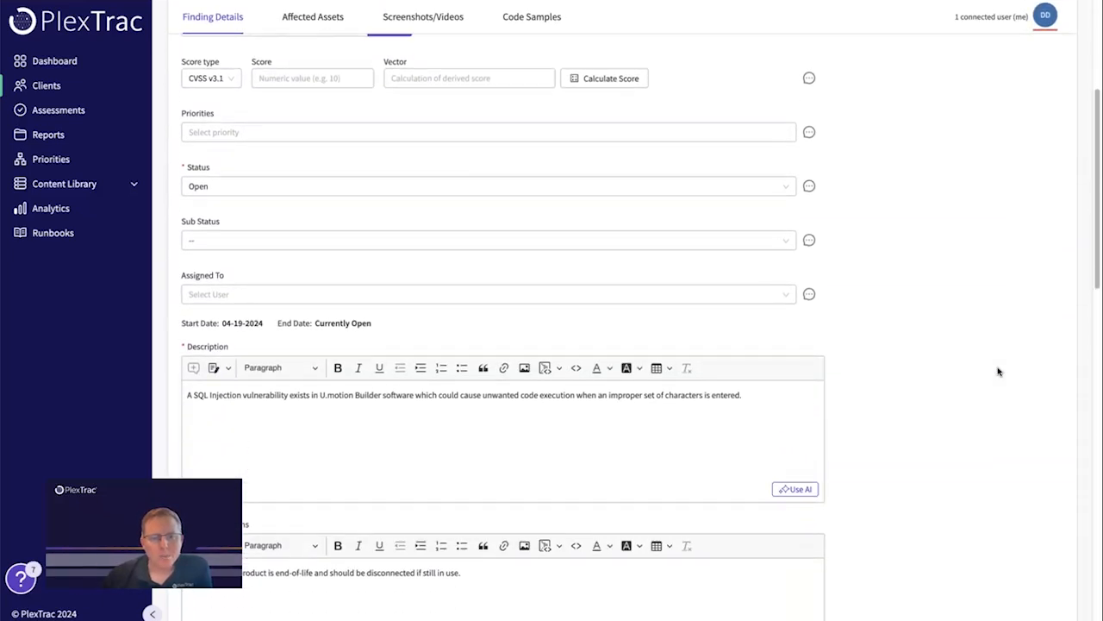
scroll(down, 3)
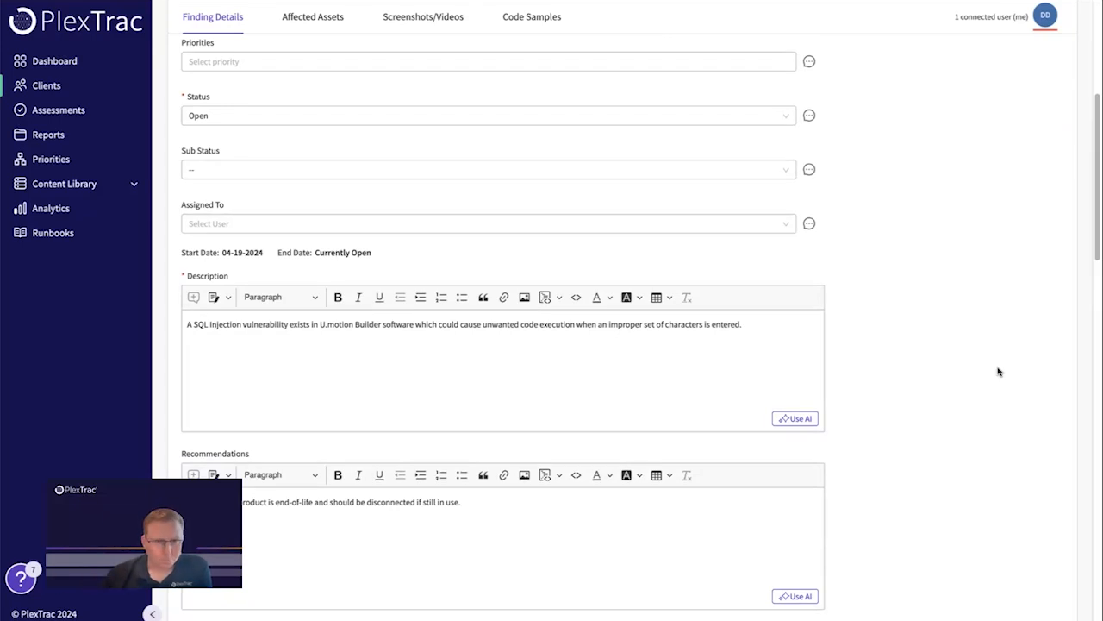
scroll(down, 3)
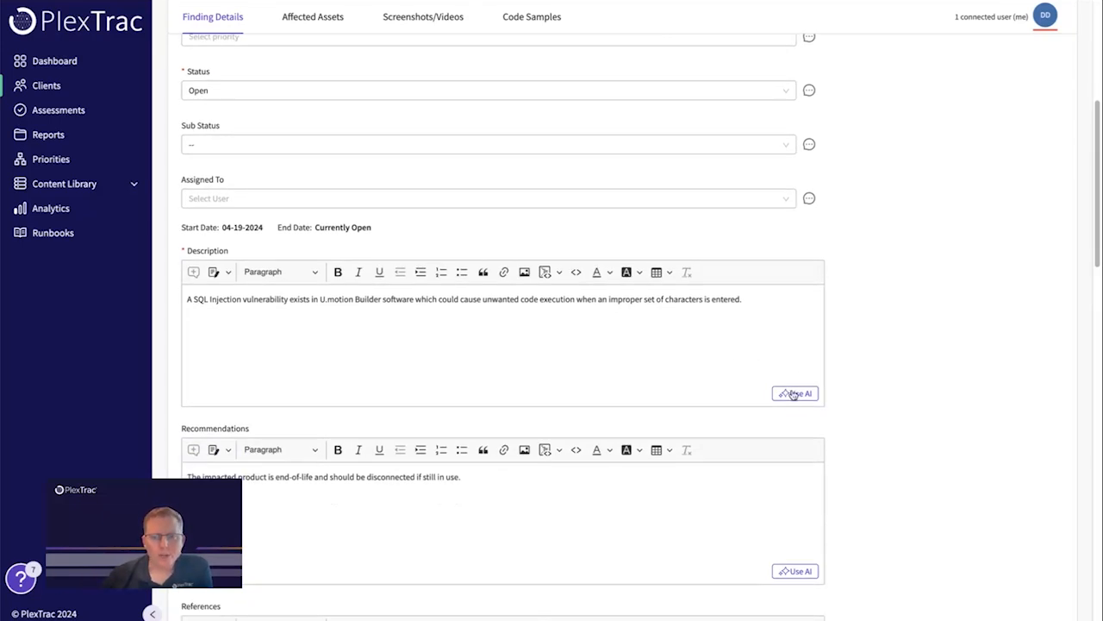
click(795, 393)
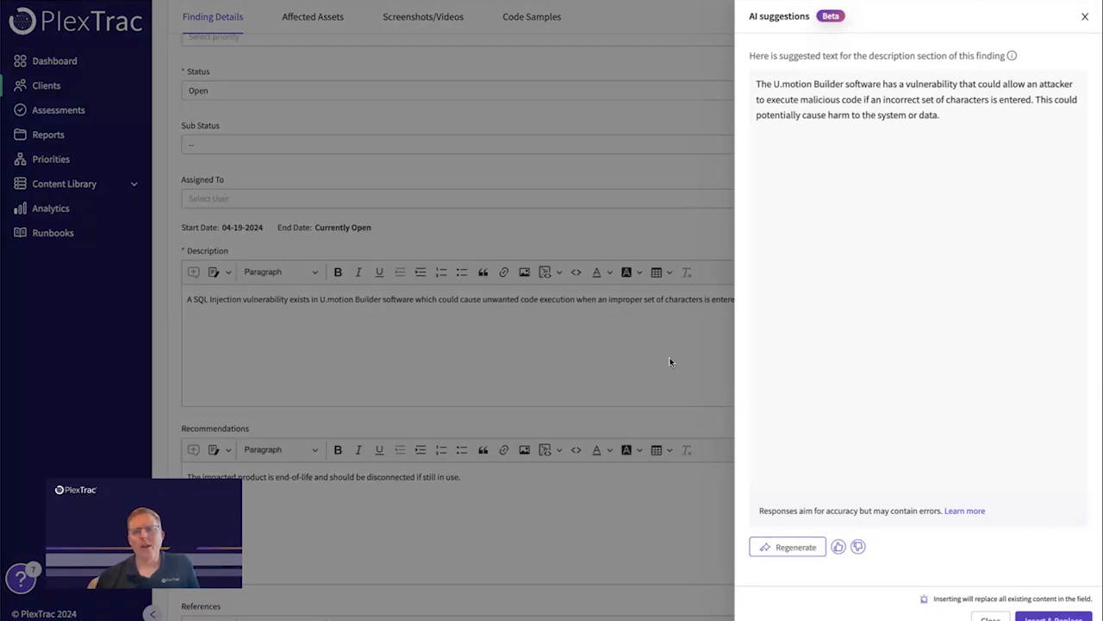
mouse_move(849, 383)
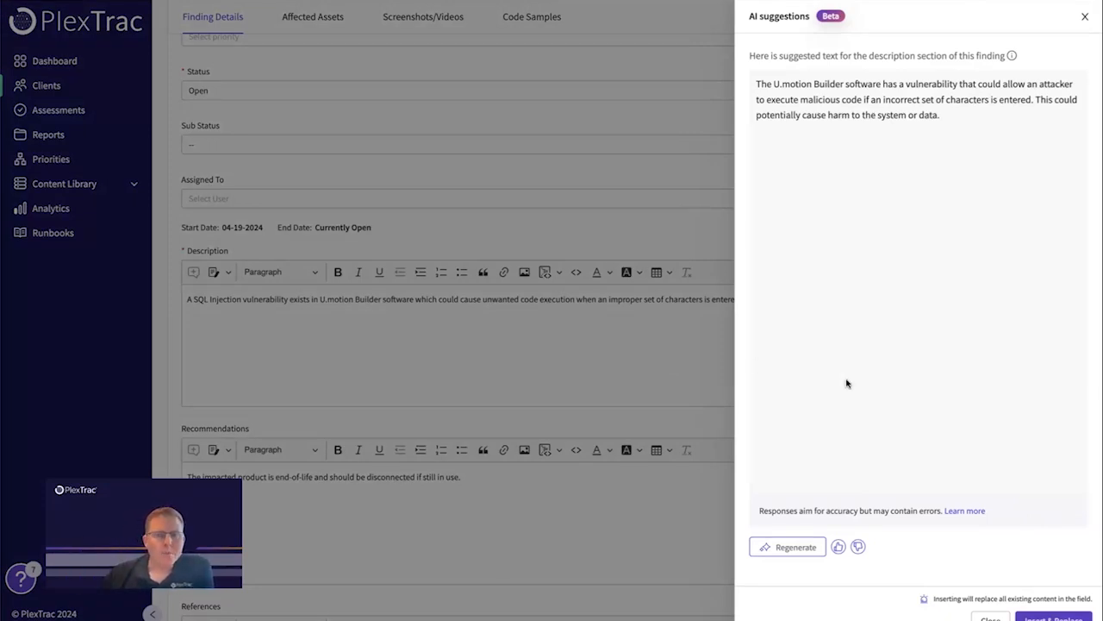
mouse_move(783, 400)
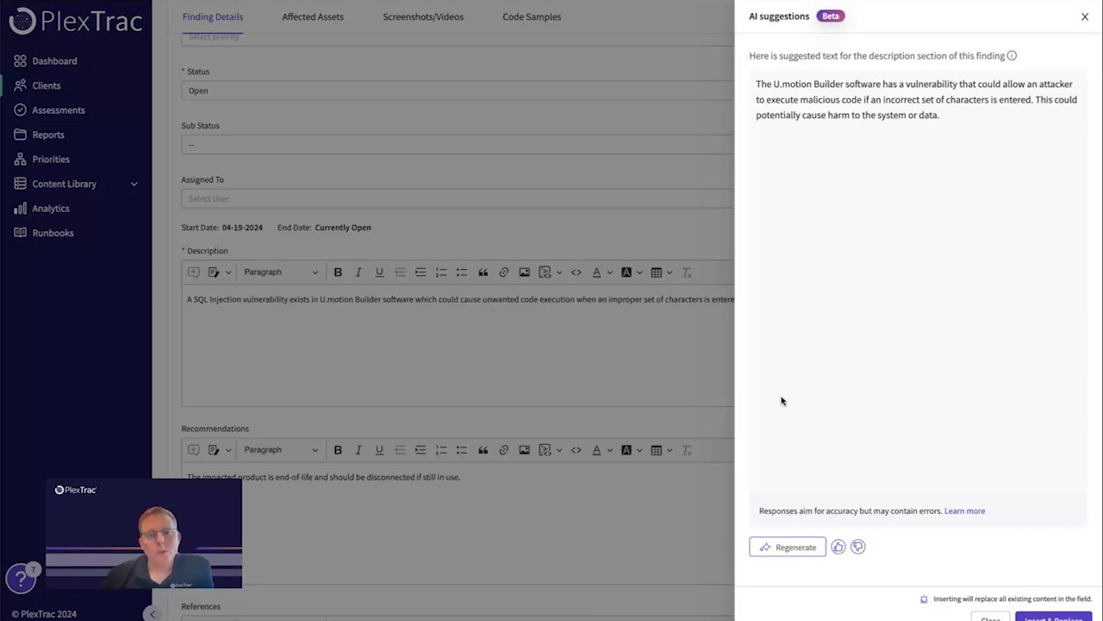
click(1083, 18)
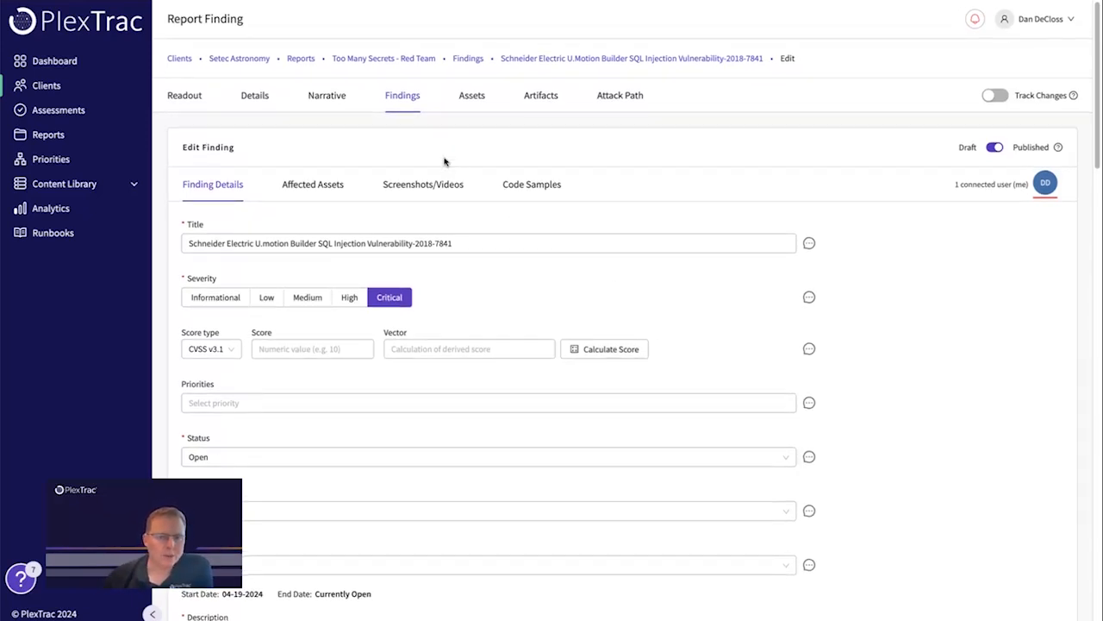
click(402, 95)
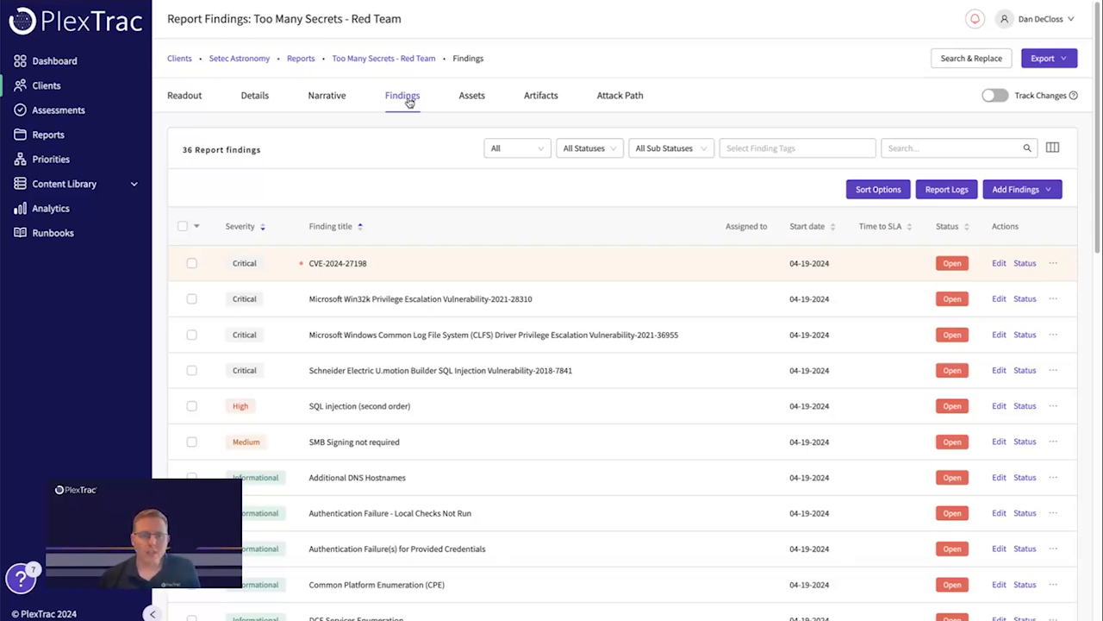
mouse_move(327, 96)
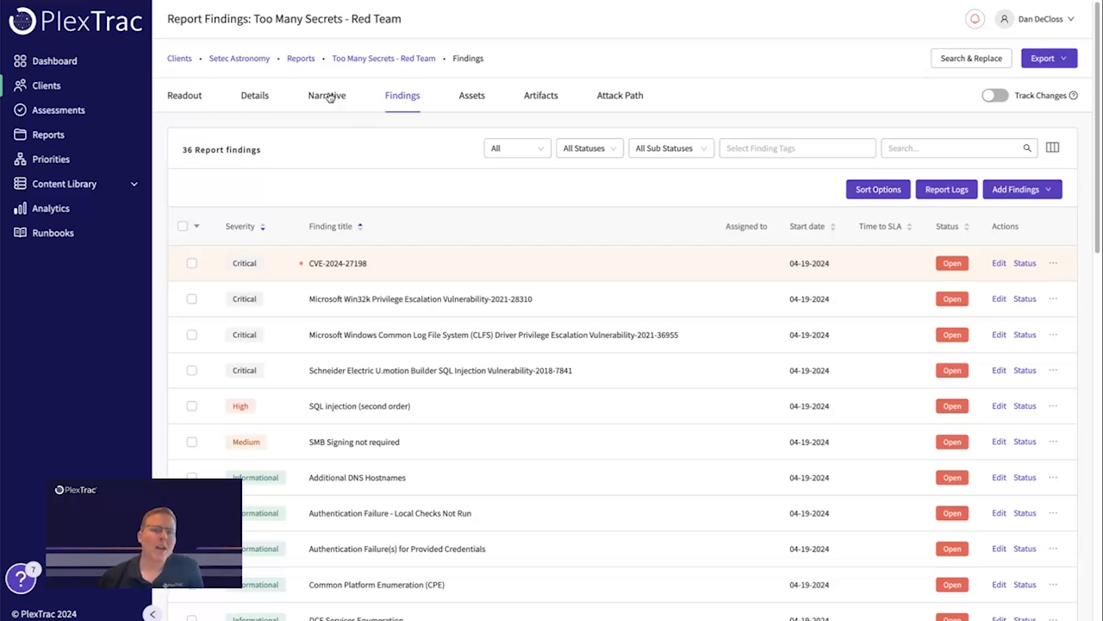
Switch to the Too Many Secrets - Red Team report's Narrative editor
click(327, 97)
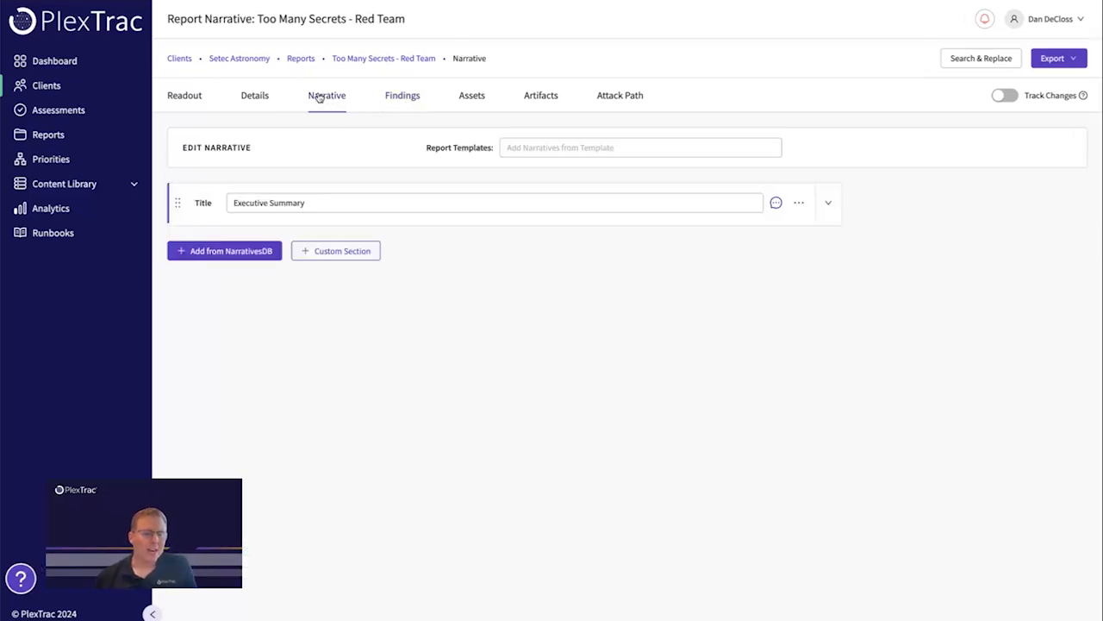
Fill the Executive Summary with AI-written text on Setec Astronomy's cybersecurity findings
click(827, 204)
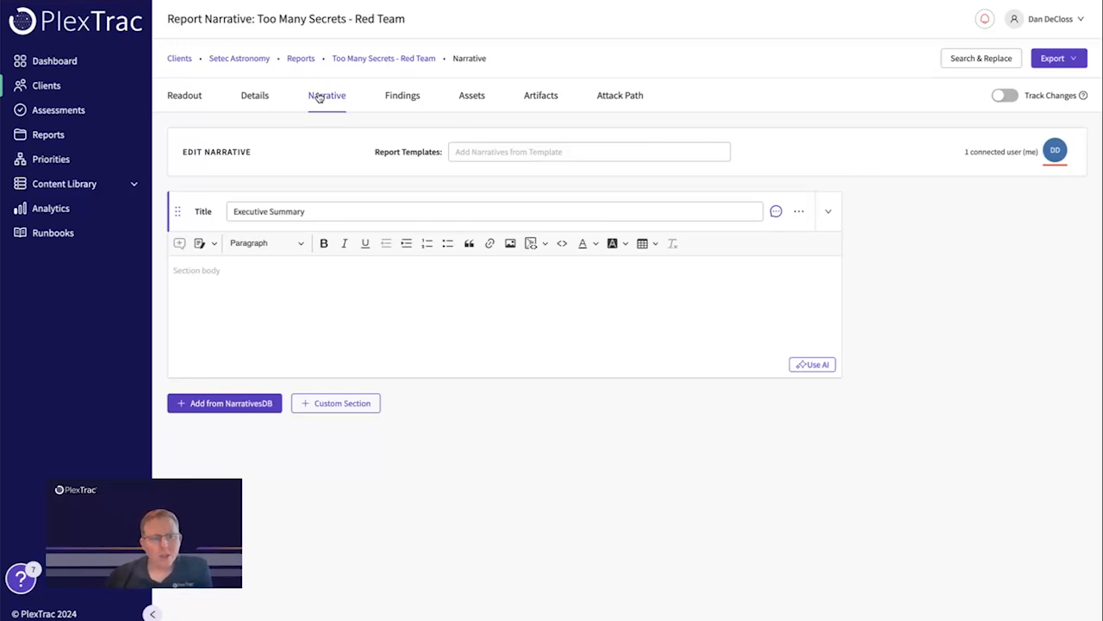
mouse_move(362, 117)
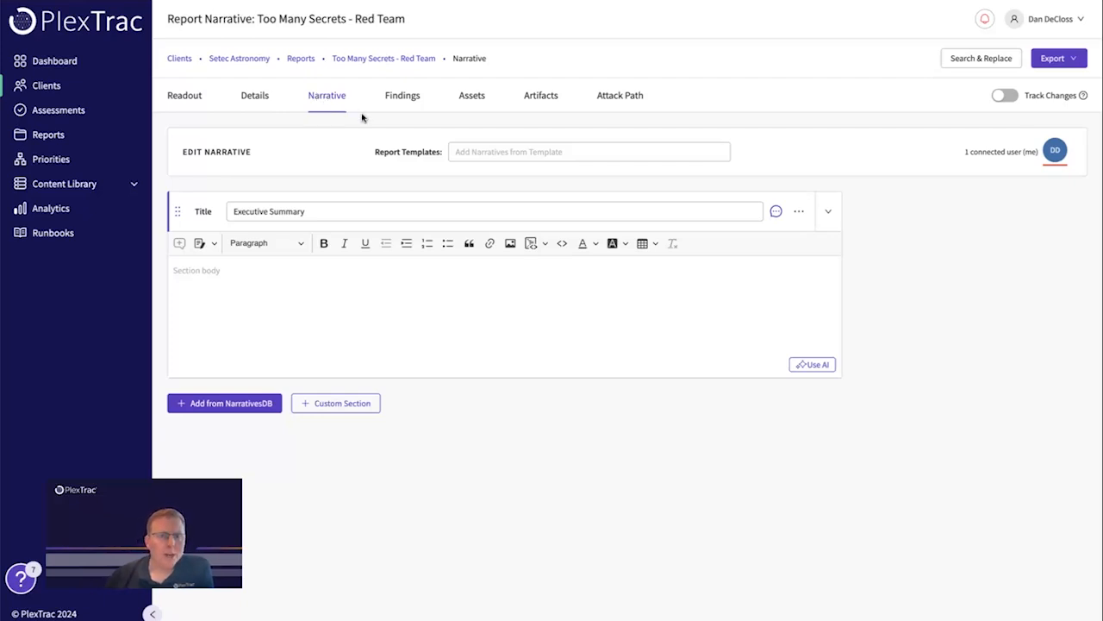
mouse_move(352, 129)
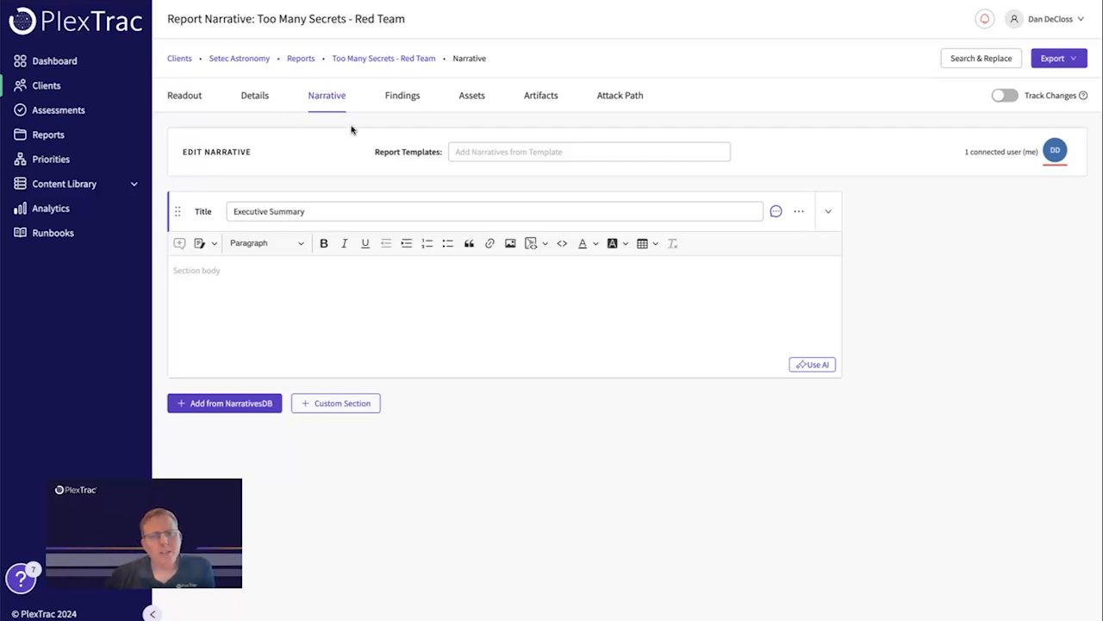
click(812, 363)
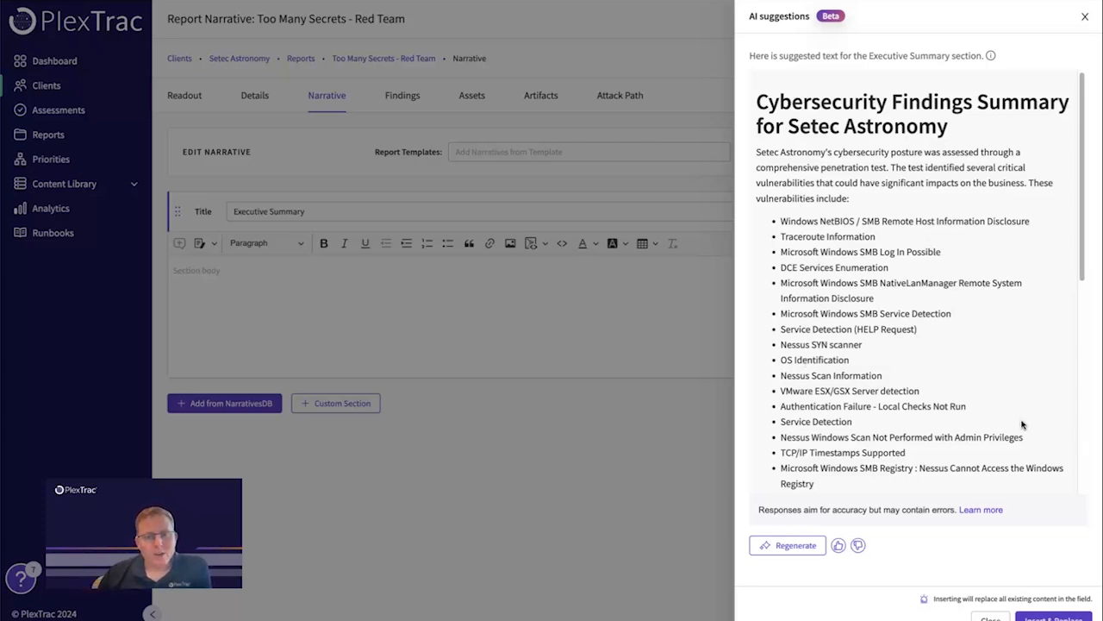
click(786, 545)
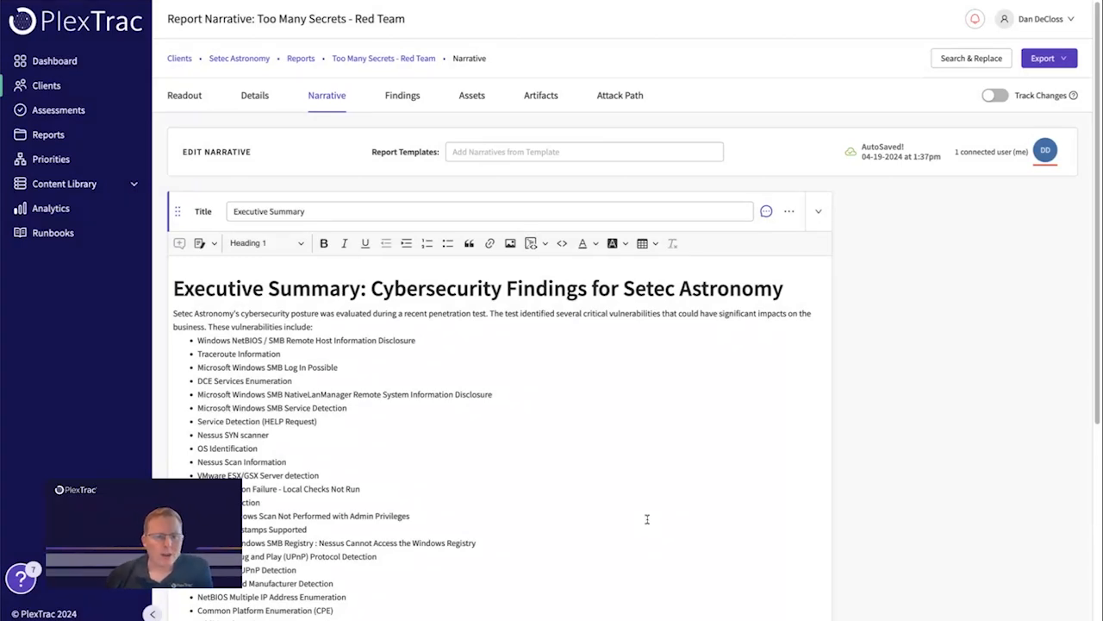
scroll(down, 3)
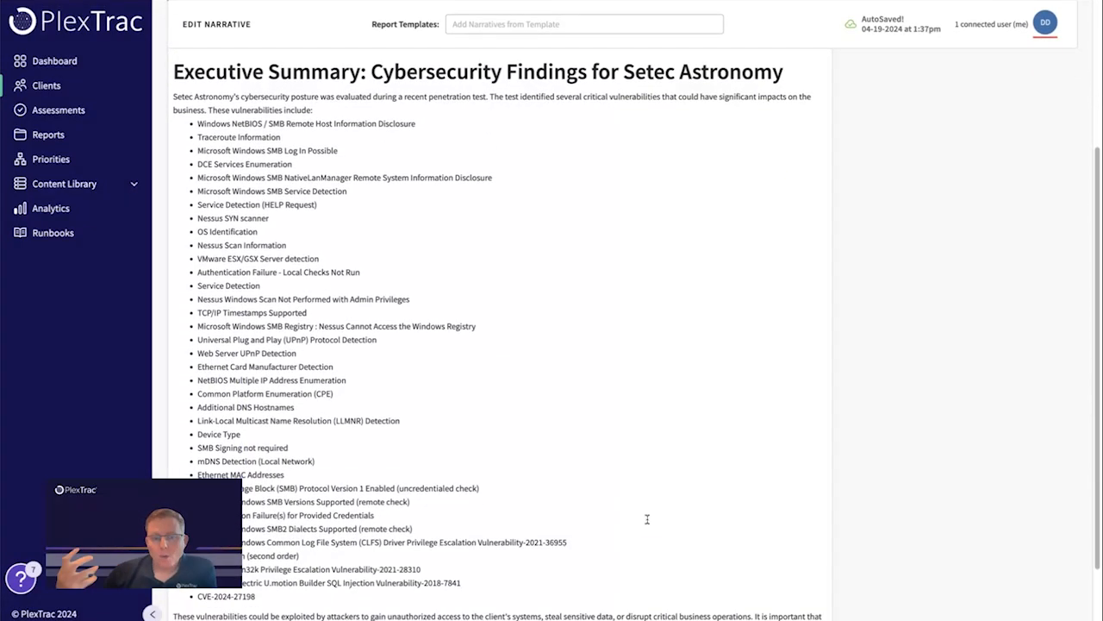
scroll(down, 3)
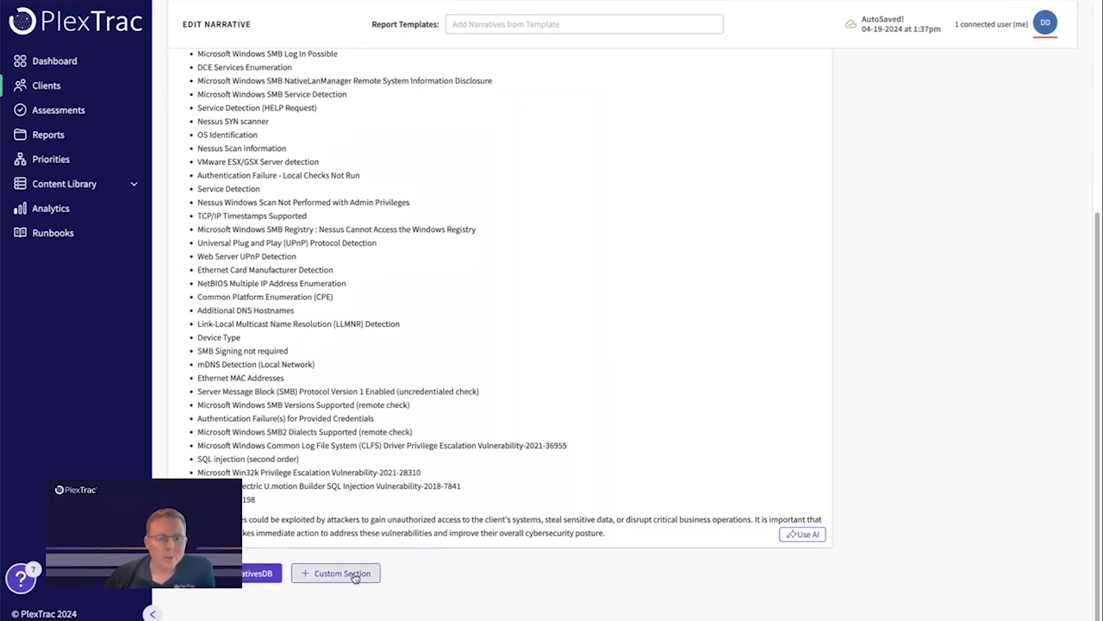
Add a custom narrative section titled 'Top 5 Issues'
click(334, 572)
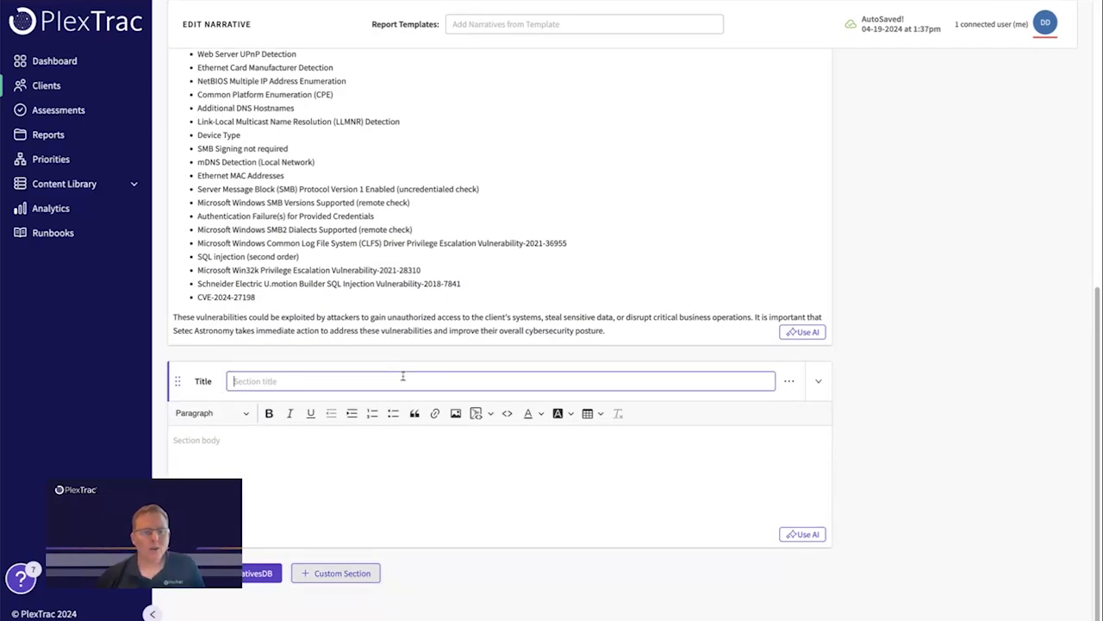
text(Top 5)
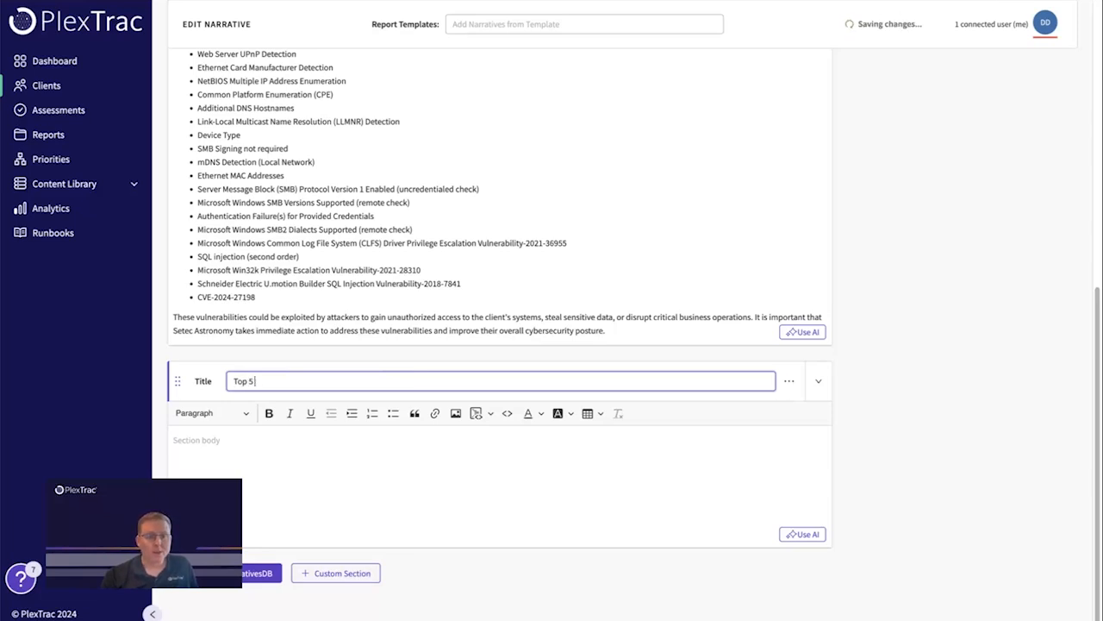
text(Issues)
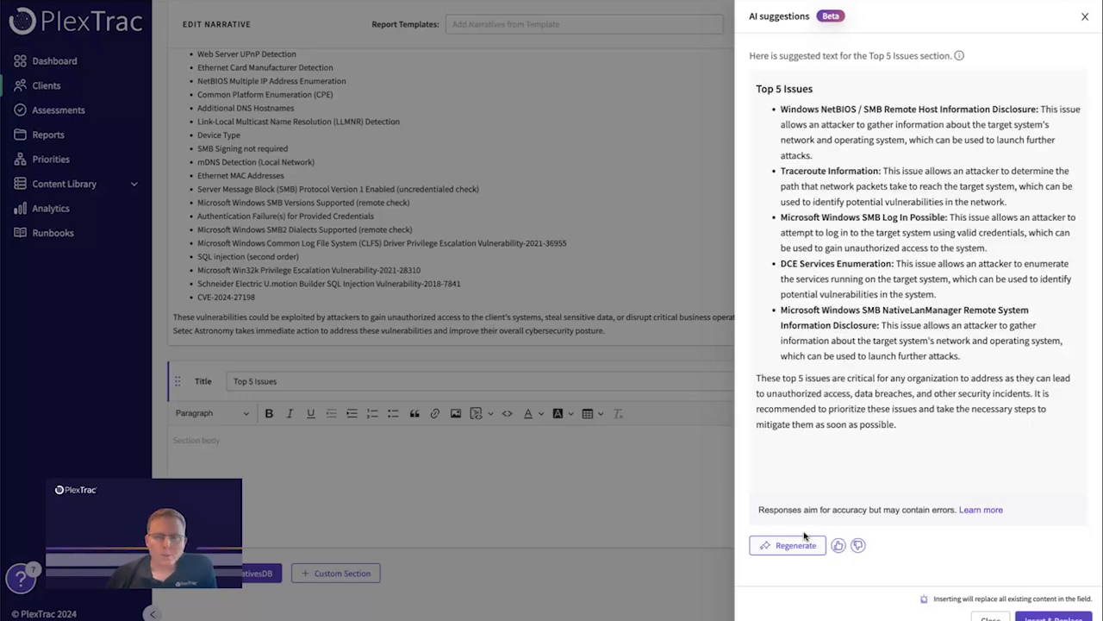
mouse_move(856, 528)
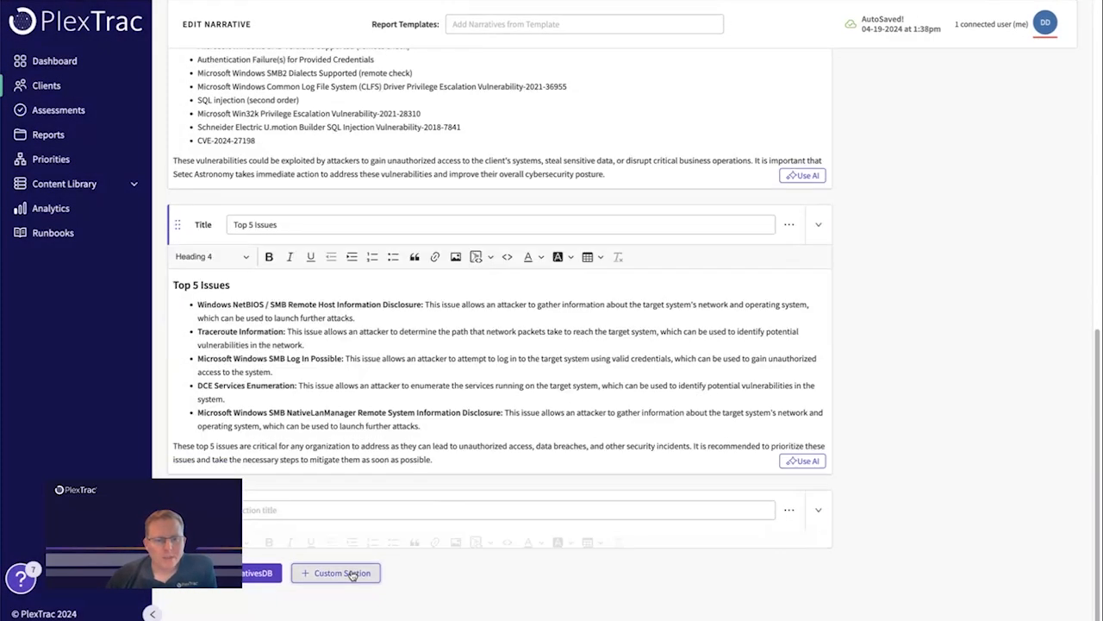
Add a custom 'Recommendations' section and request AI-generated text for it
click(334, 573)
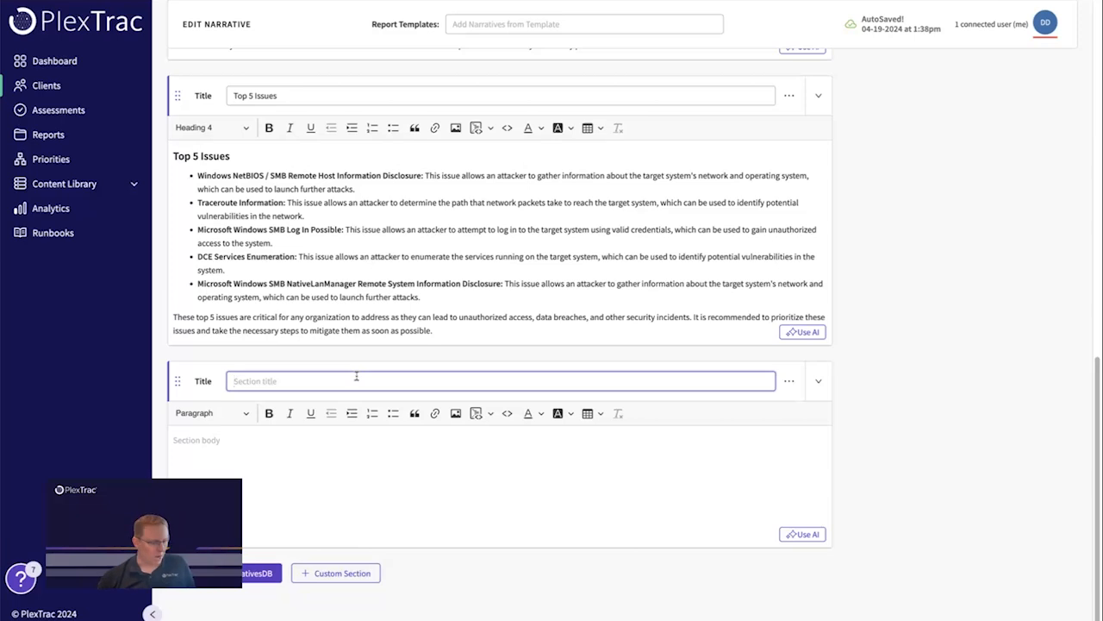
text(Recommed)
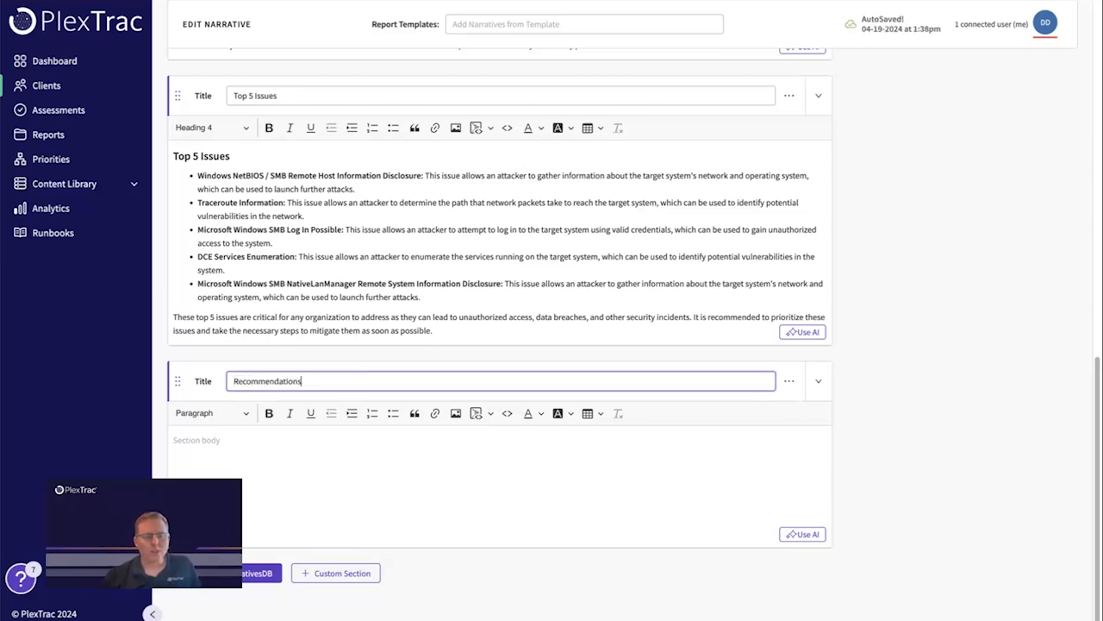
click(803, 534)
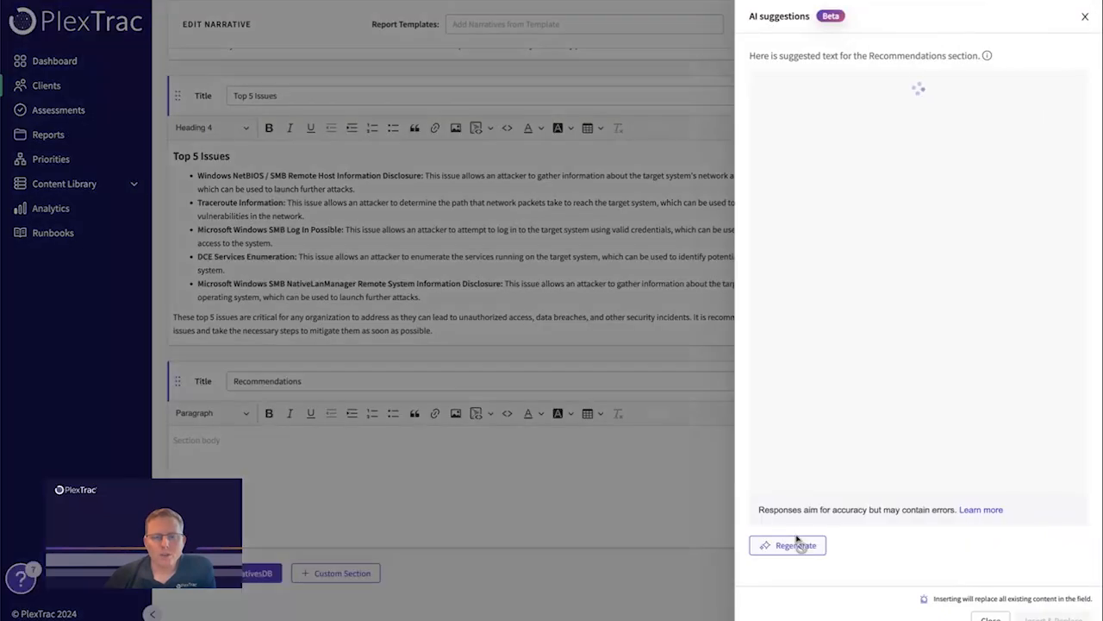